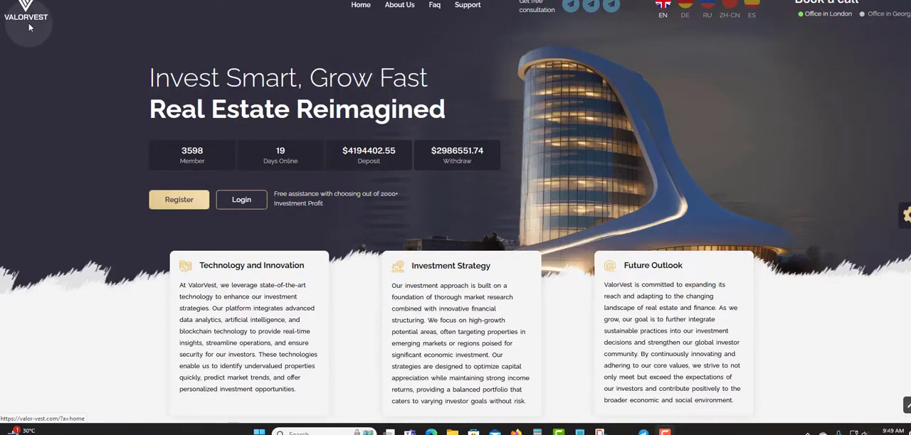
pyautogui.moveTo(671, 84)
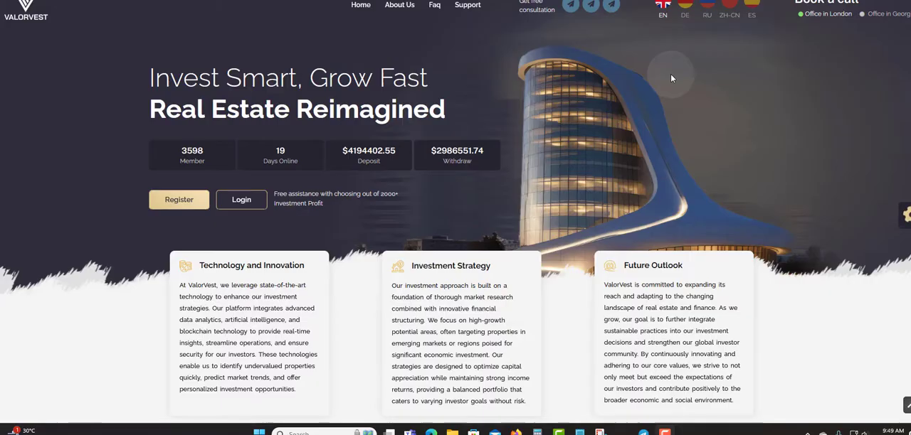
pyautogui.moveTo(413, 66)
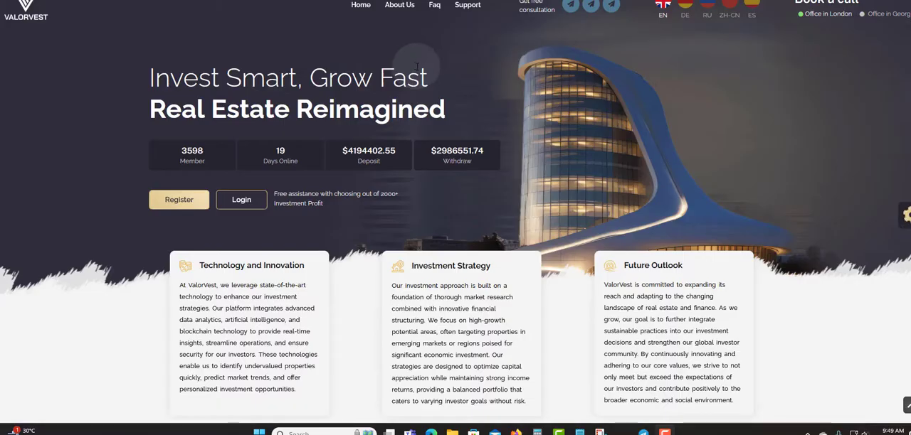
pyautogui.moveTo(437, 64)
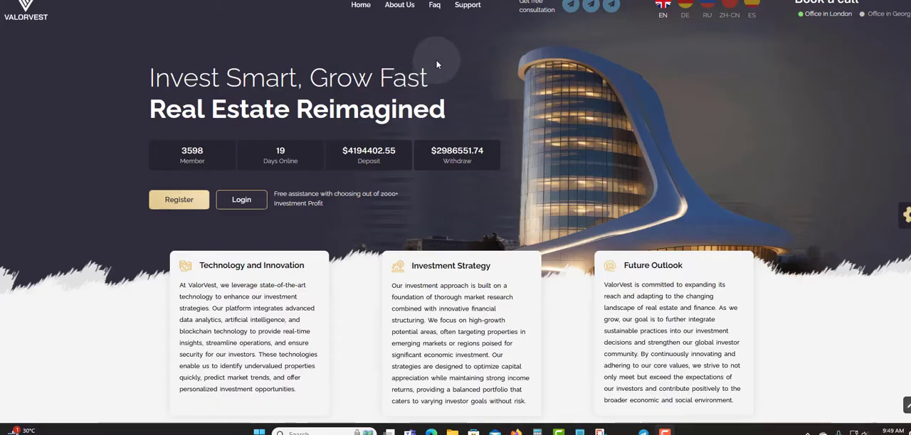
pyautogui.moveTo(446, 60)
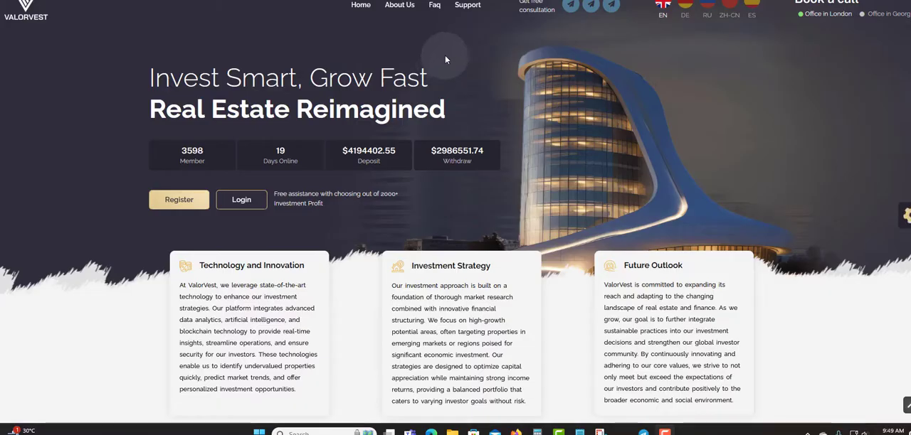
pyautogui.moveTo(511, 53)
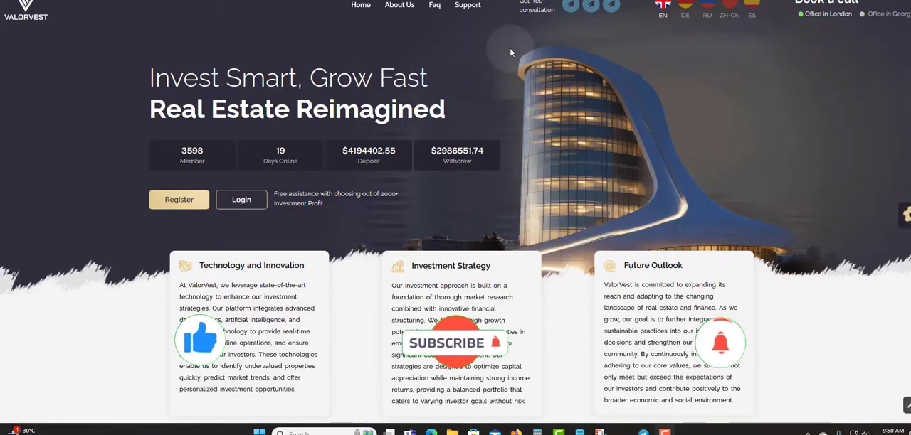
pyautogui.moveTo(406, 64)
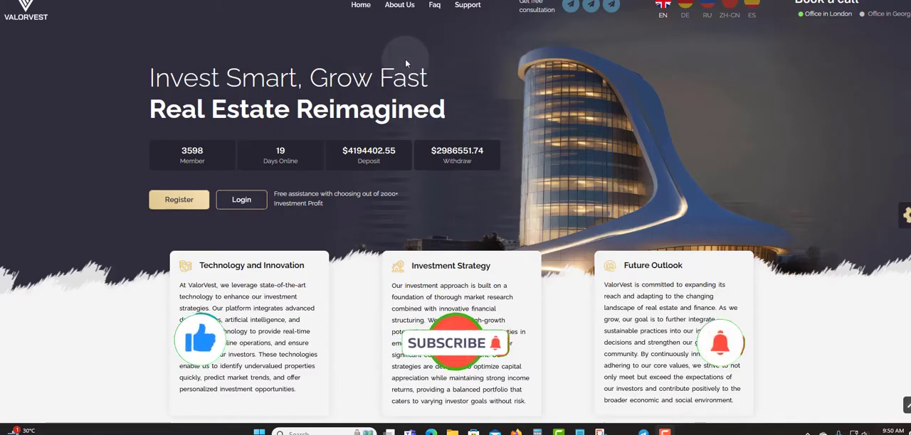
pyautogui.moveTo(361, 36)
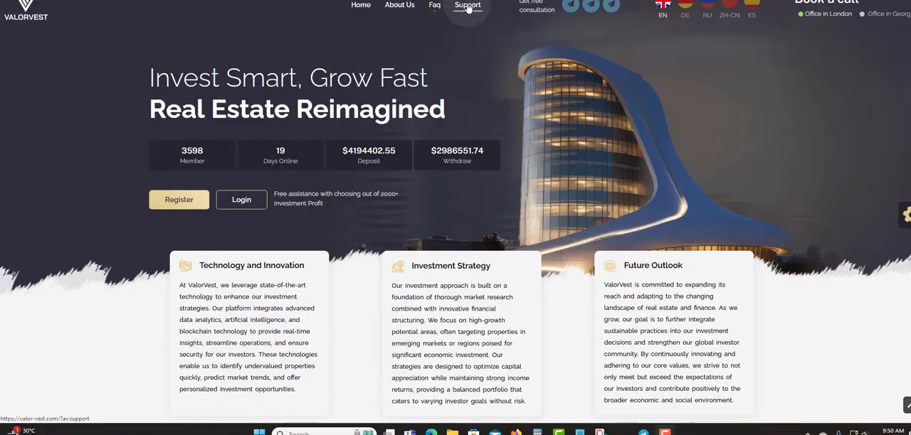
pyautogui.moveTo(338, 132)
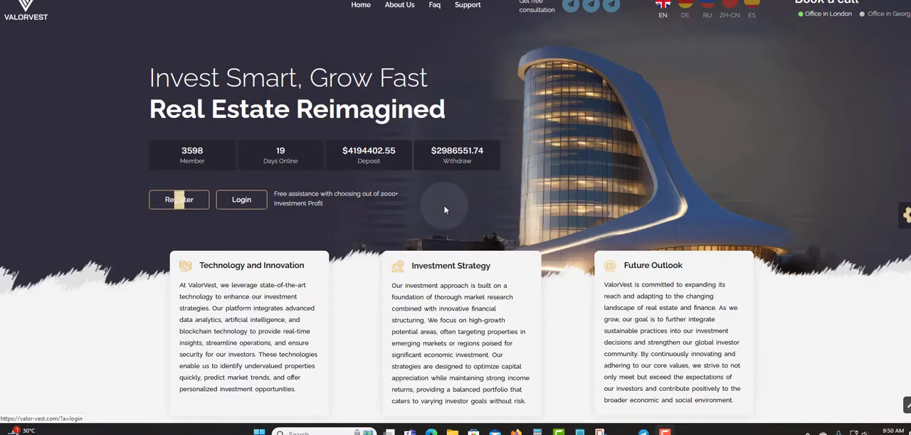
# Scroll past the info cards to the Batumi investment packages and Welcome to ValorVest certificate section
pyautogui.scroll(-3)
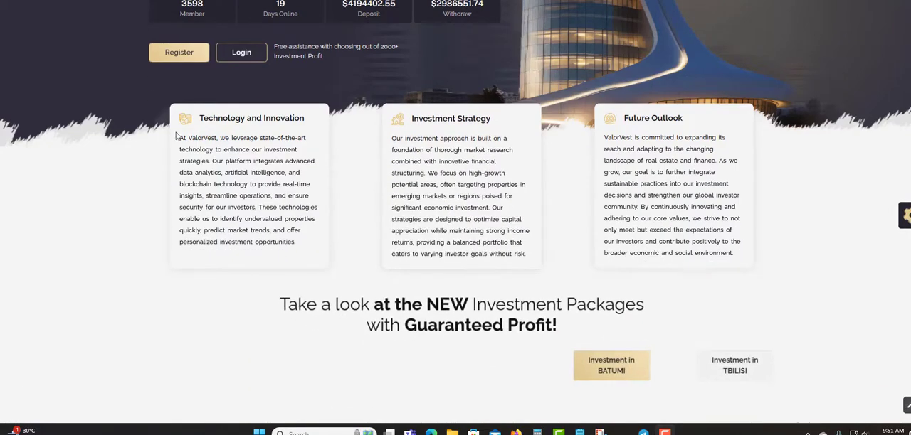
pyautogui.moveTo(332, 137)
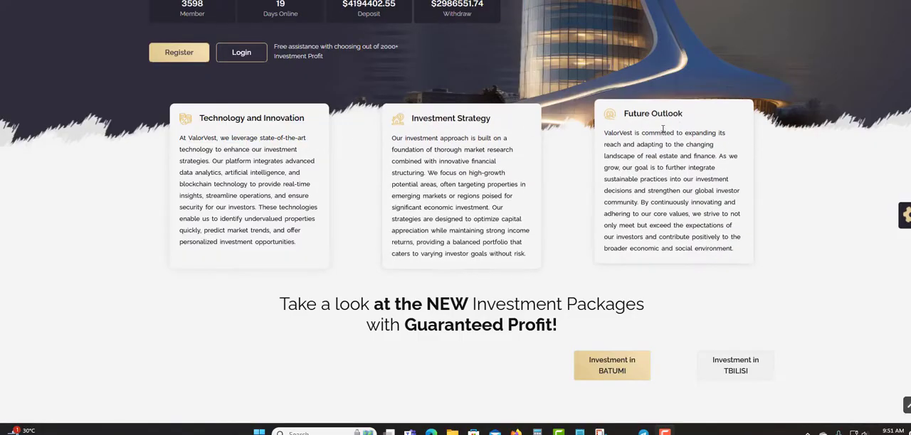
pyautogui.scroll(-3)
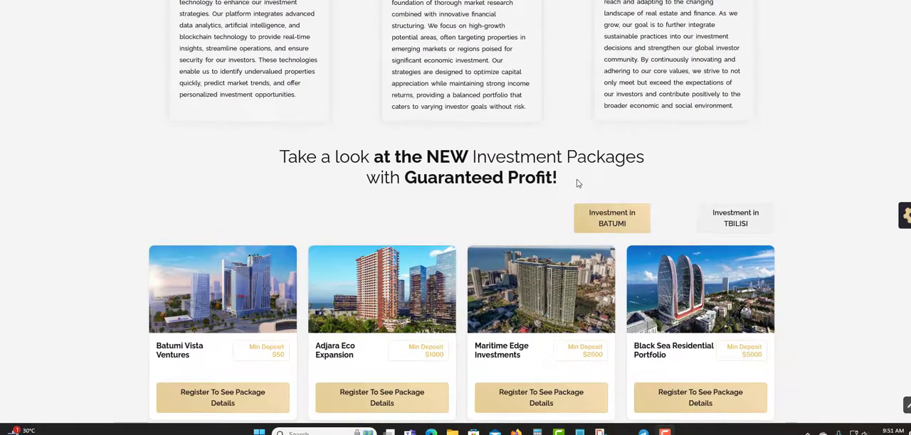
pyautogui.scroll(-3)
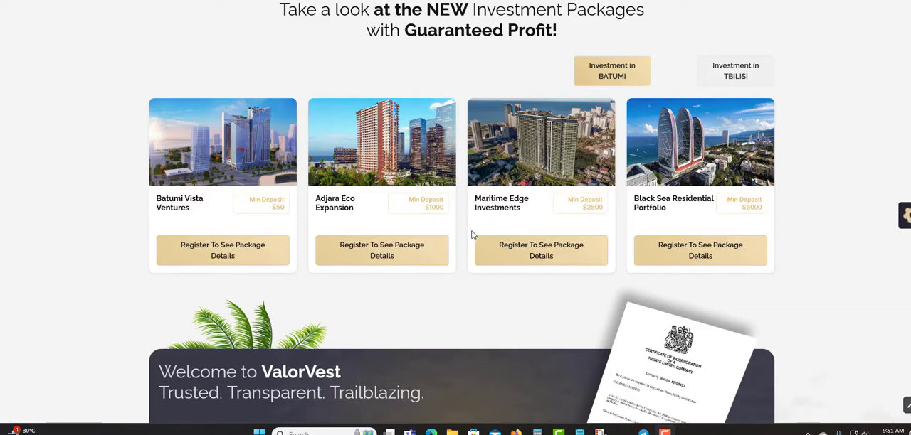
pyautogui.moveTo(458, 231)
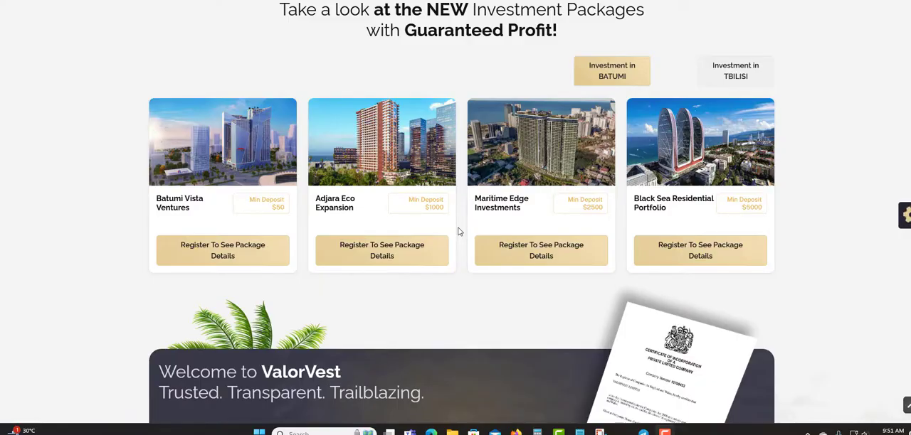
pyautogui.scroll(-3)
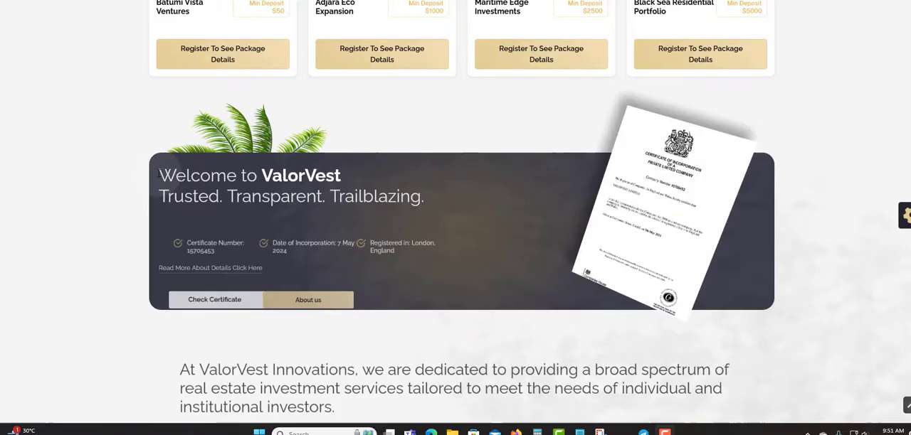
# Scroll through the six expertise service cards down to the Help Desk Request Form
pyautogui.scroll(-3)
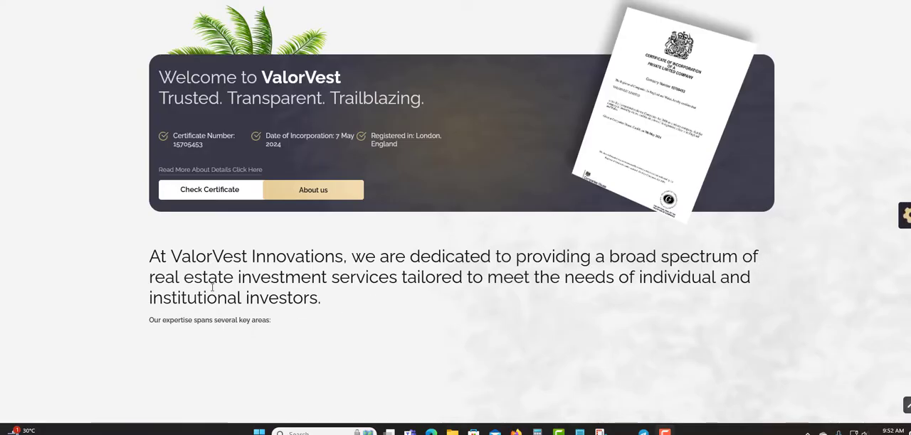
pyautogui.moveTo(526, 294)
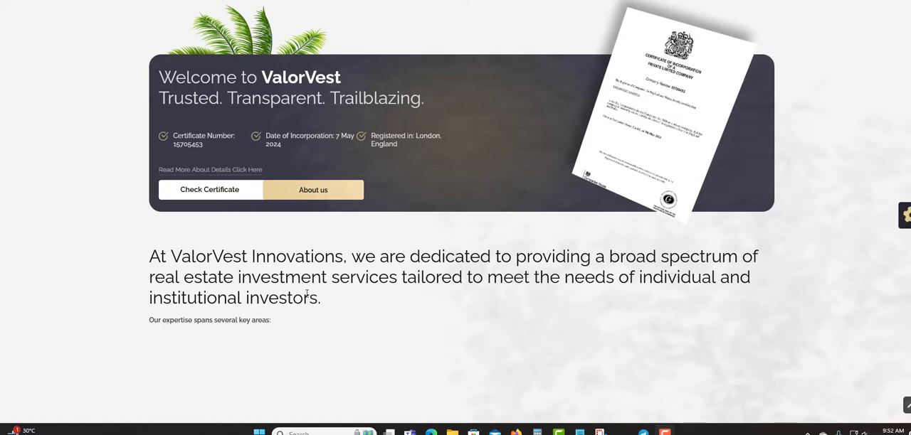
pyautogui.scroll(-3)
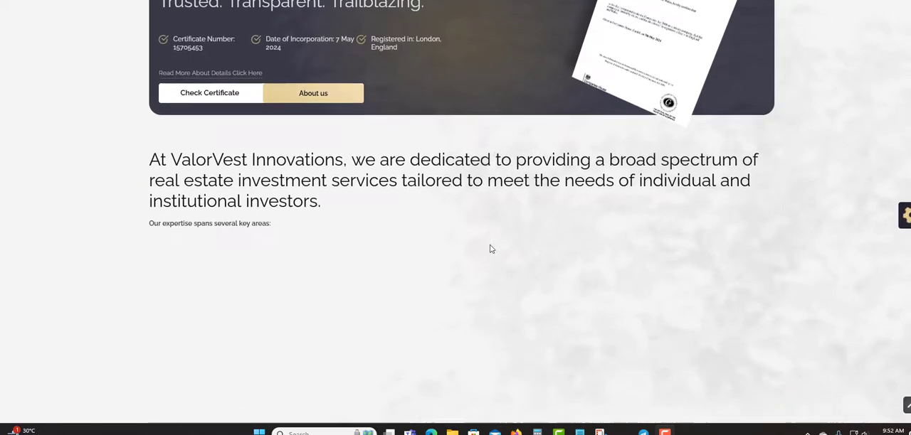
pyautogui.scroll(-3)
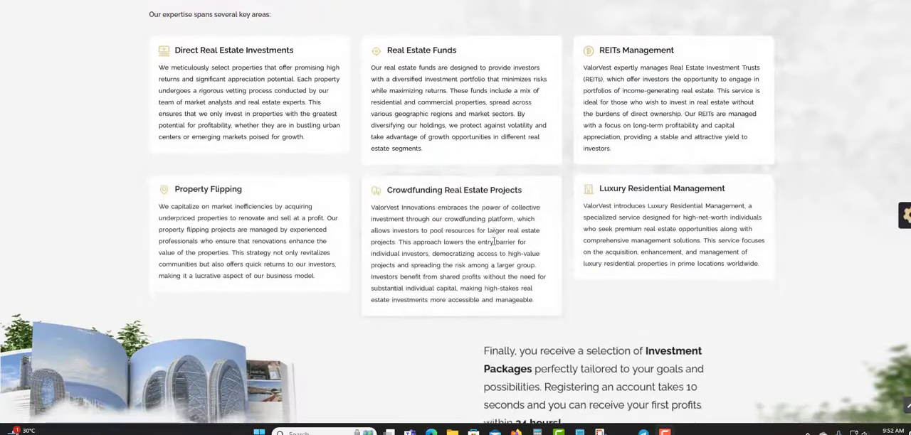
pyautogui.scroll(-3)
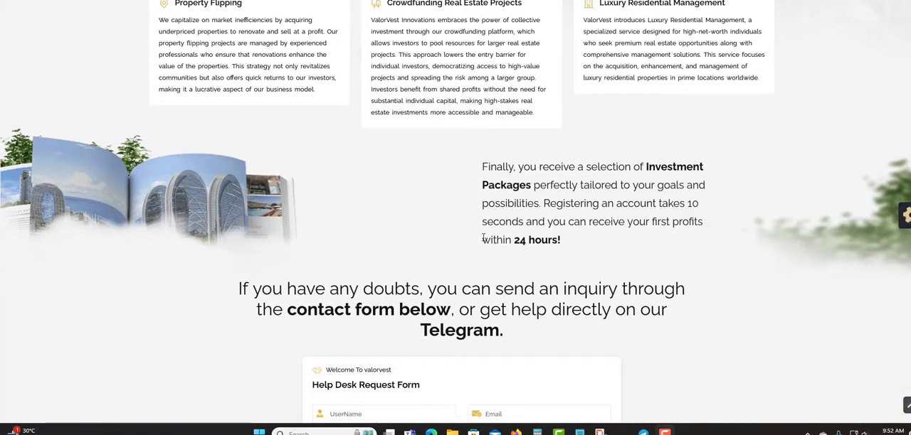
pyautogui.moveTo(420, 166)
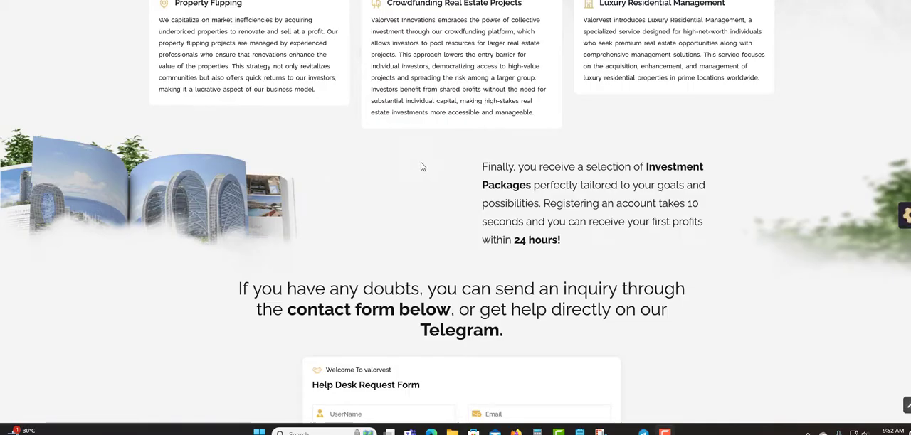
pyautogui.scroll(-3)
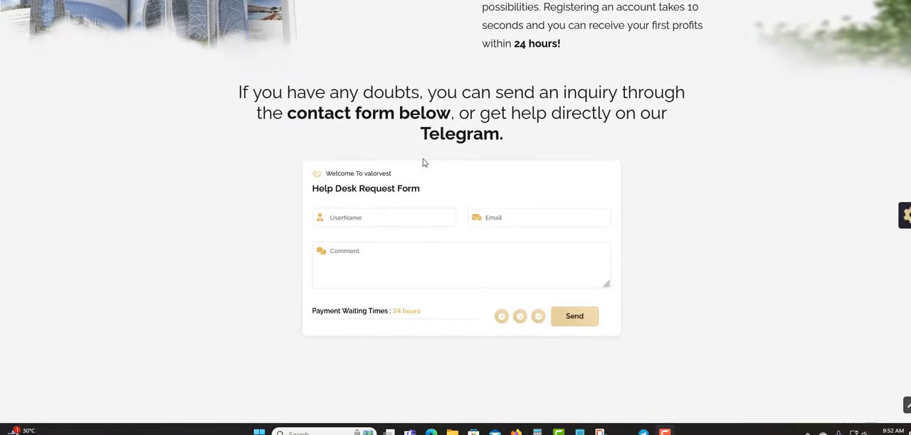
# Scroll past the CEO introduction to the Our Trusted Partners cards
pyautogui.scroll(-3)
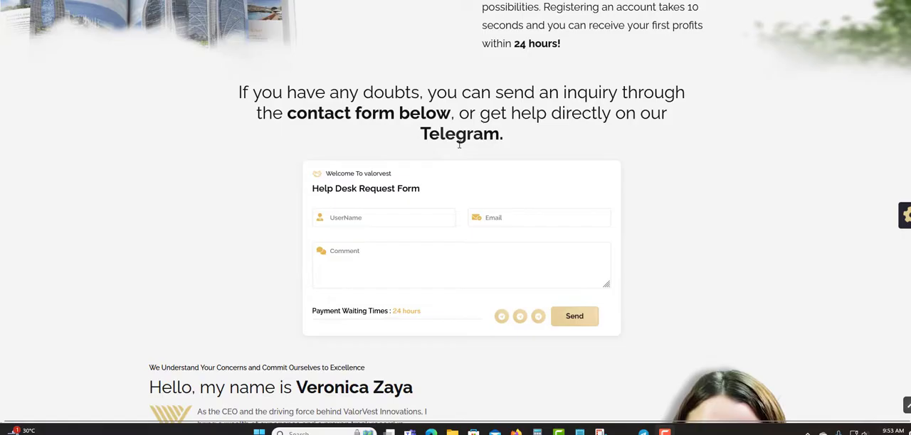
pyautogui.scroll(-3)
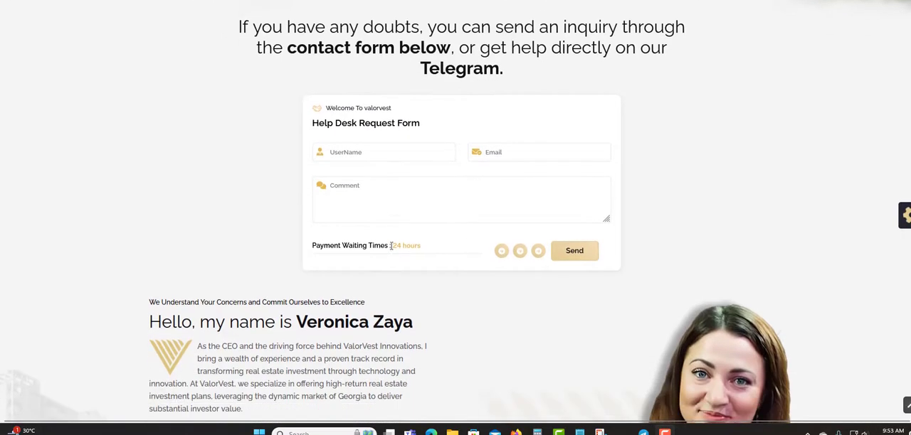
pyautogui.scroll(-3)
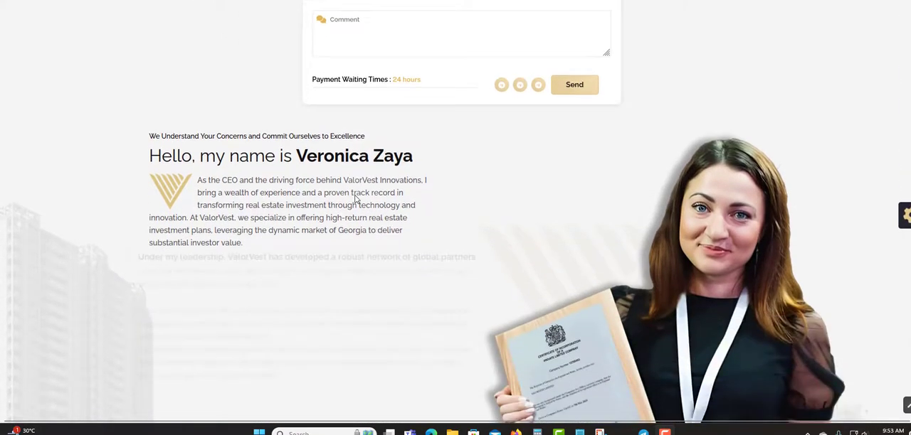
pyautogui.scroll(-3)
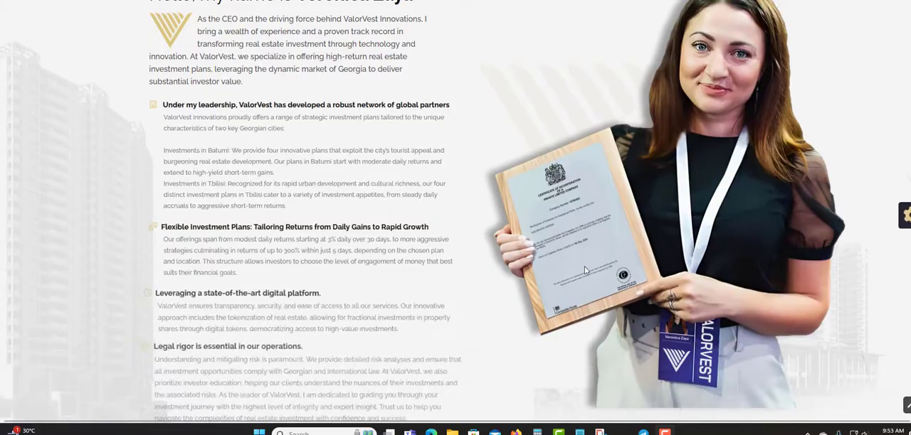
pyautogui.scroll(-3)
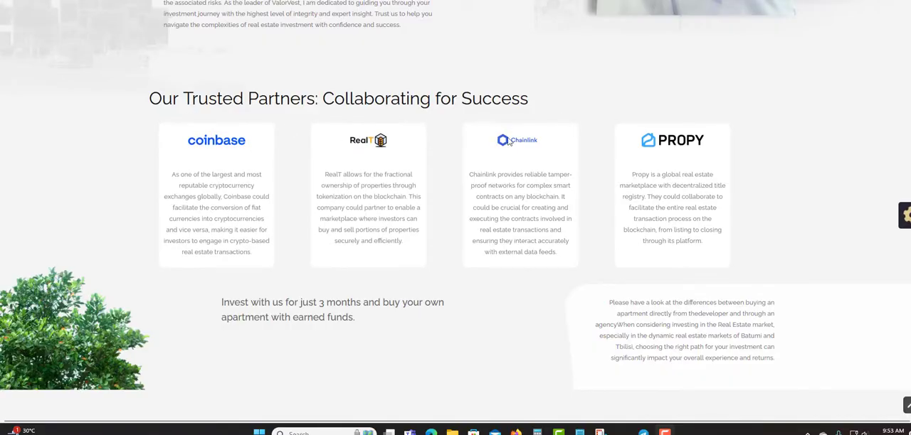
pyautogui.scroll(-3)
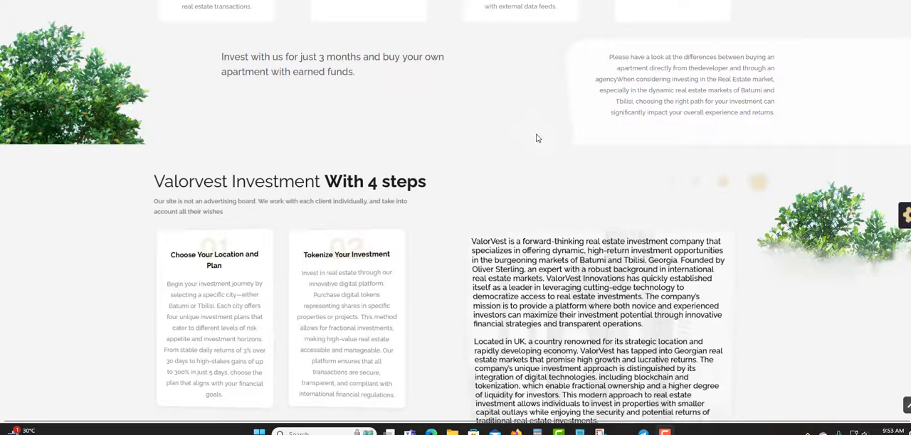
# Scroll past the four investment step cards and additional features to the Payouts table
pyautogui.scroll(-3)
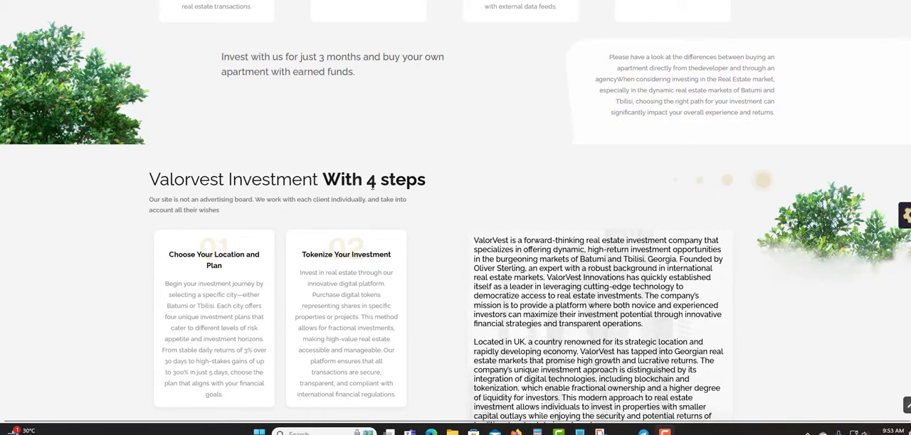
pyautogui.scroll(-3)
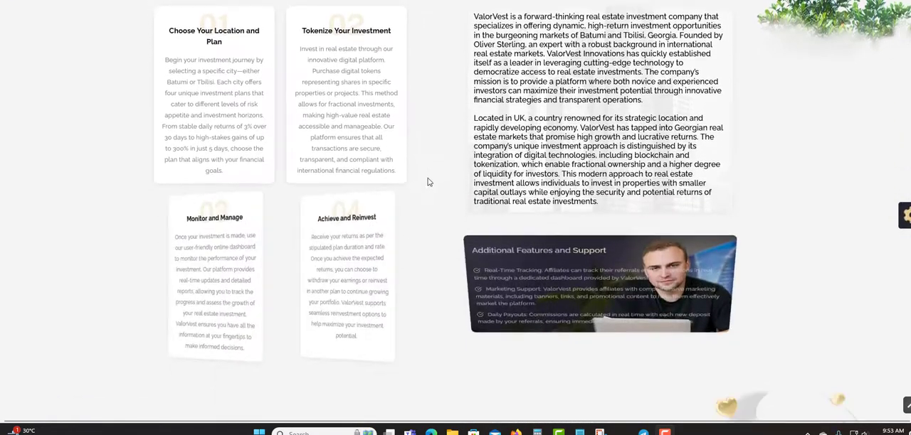
pyautogui.scroll(-3)
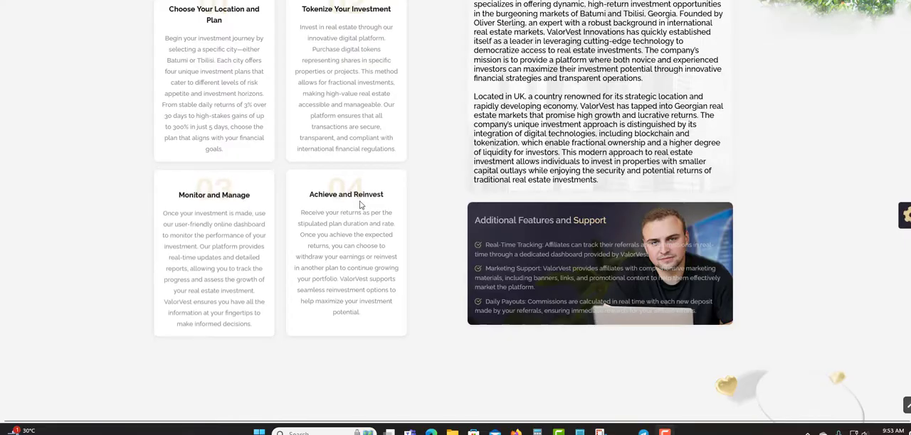
pyautogui.scroll(-3)
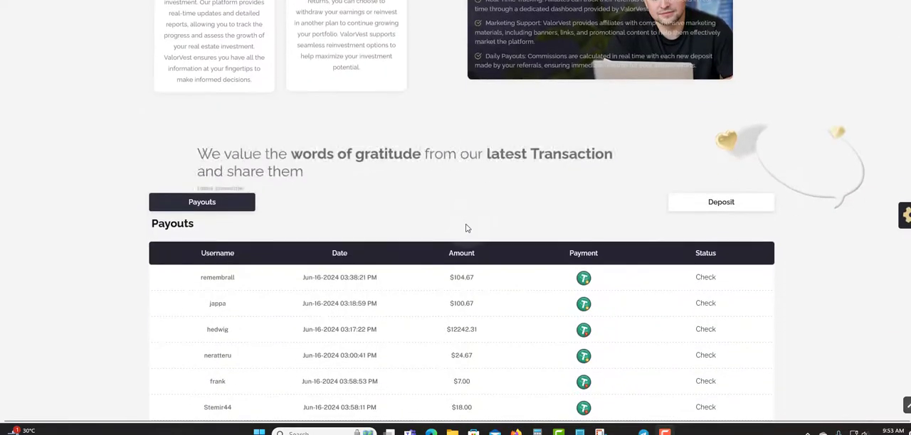
# Show the Deposit records in the latest transactions table and scroll to their end
pyautogui.scroll(-3)
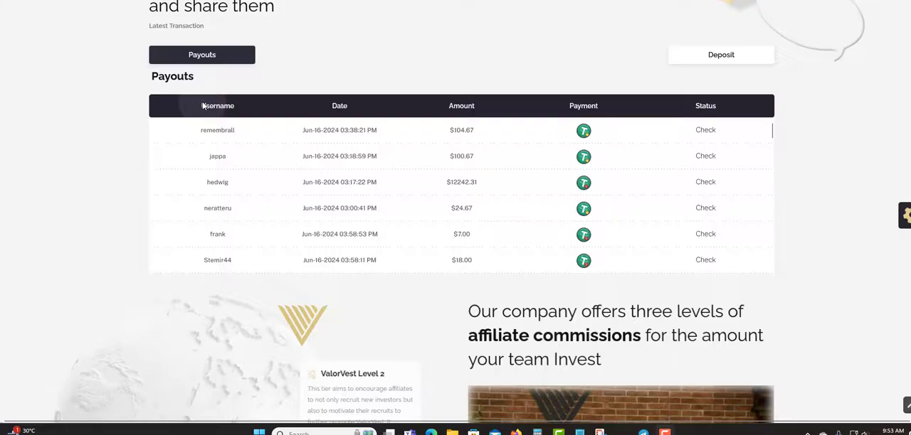
pyautogui.scroll(3)
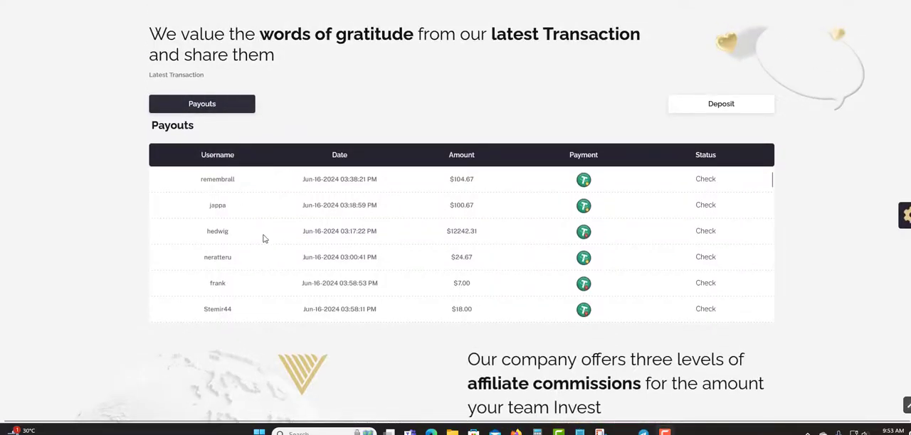
pyautogui.moveTo(472, 191)
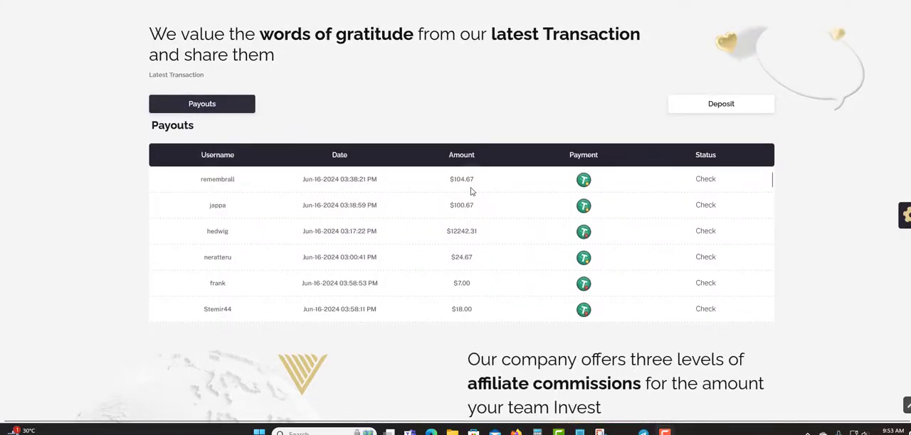
pyautogui.moveTo(721, 102)
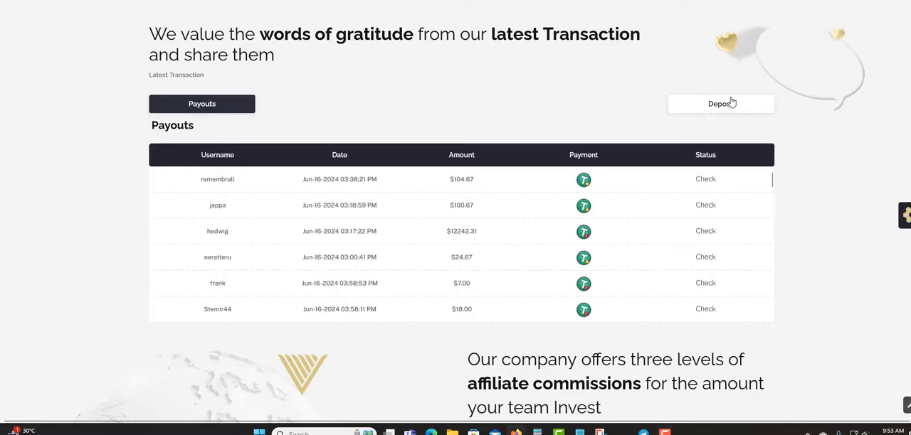
pyautogui.click(720, 103)
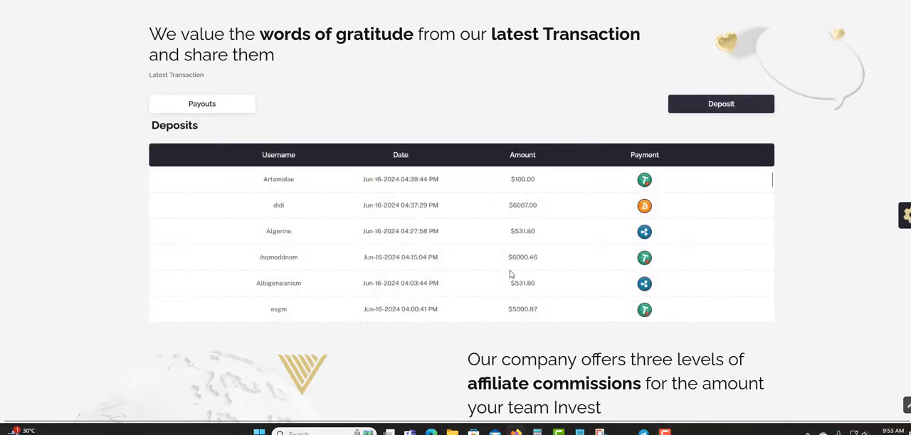
pyautogui.moveTo(504, 256)
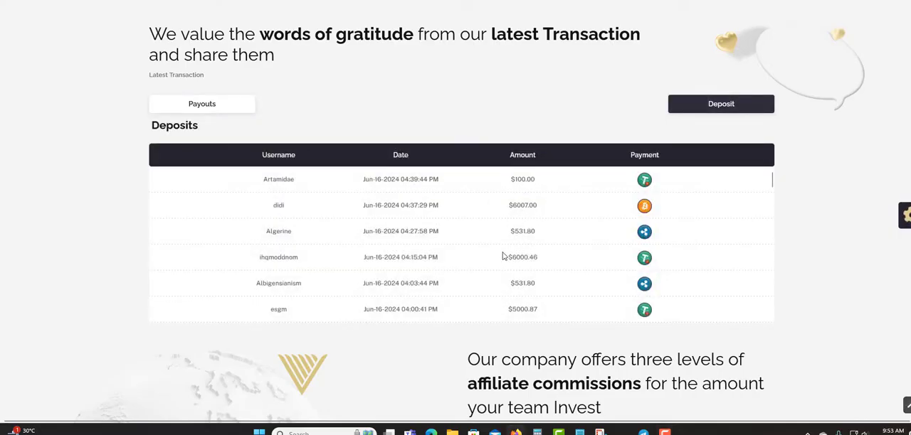
pyautogui.scroll(-3)
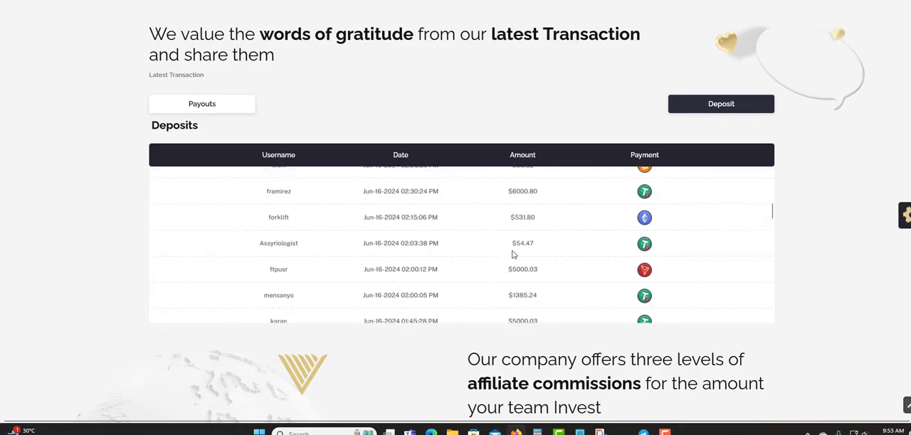
pyautogui.scroll(-3)
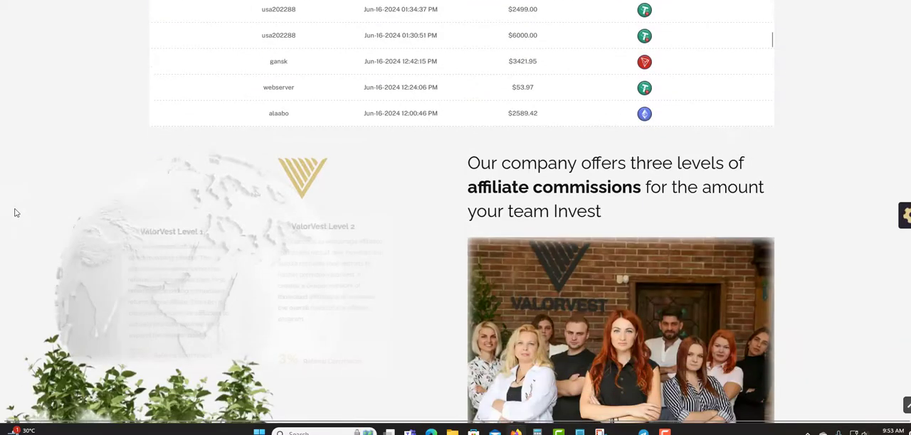
# Scroll through the Level 1–3 affiliate commission cards (5%, 3%, 1%) to the social networks banner
pyautogui.scroll(-3)
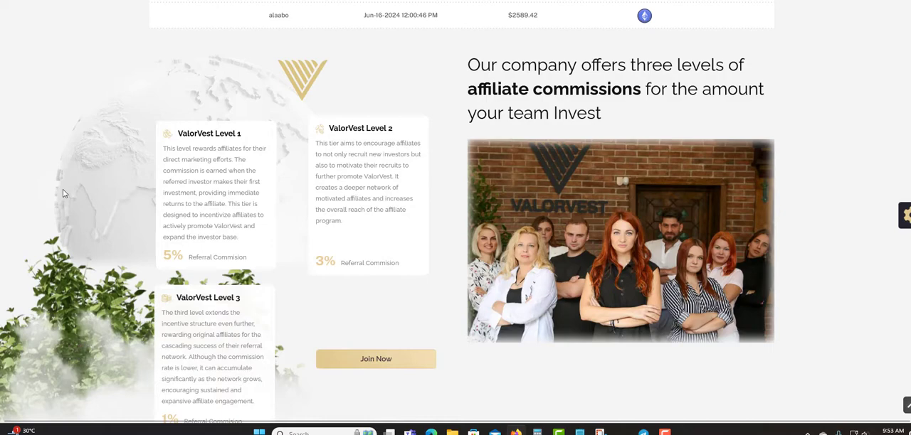
pyautogui.moveTo(193, 252)
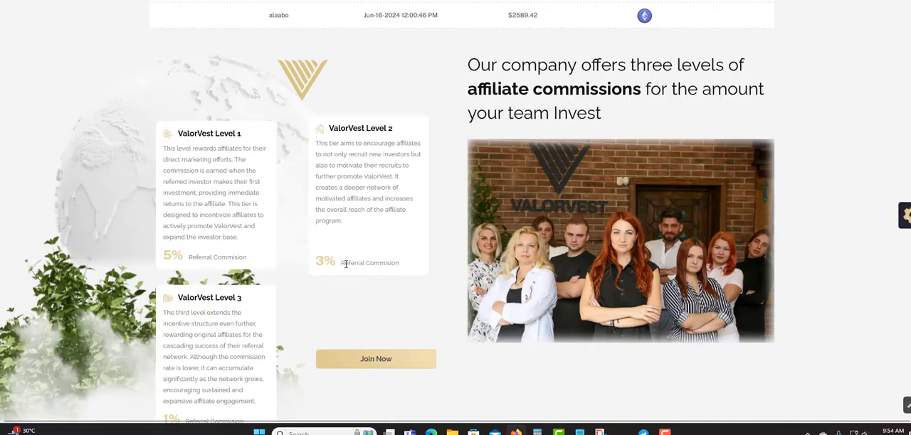
pyautogui.scroll(-3)
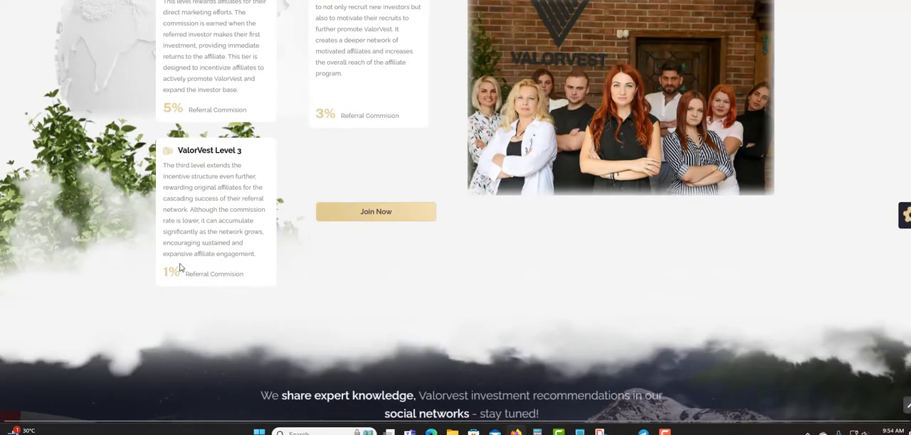
pyautogui.moveTo(278, 245)
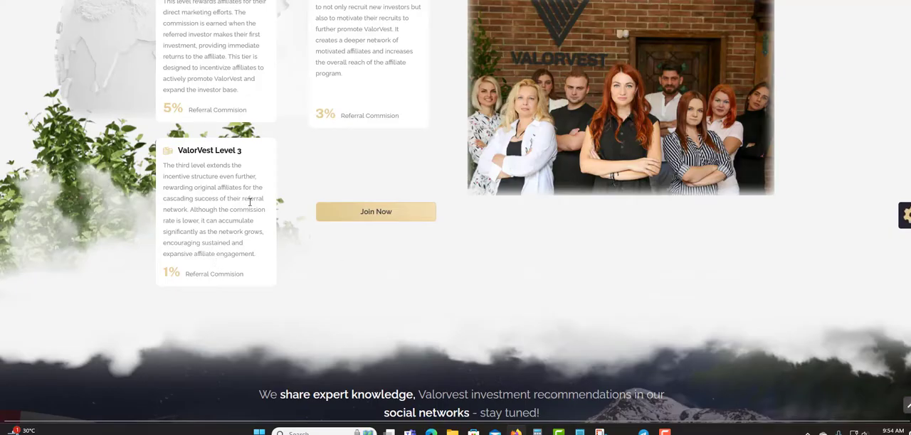
pyautogui.scroll(-3)
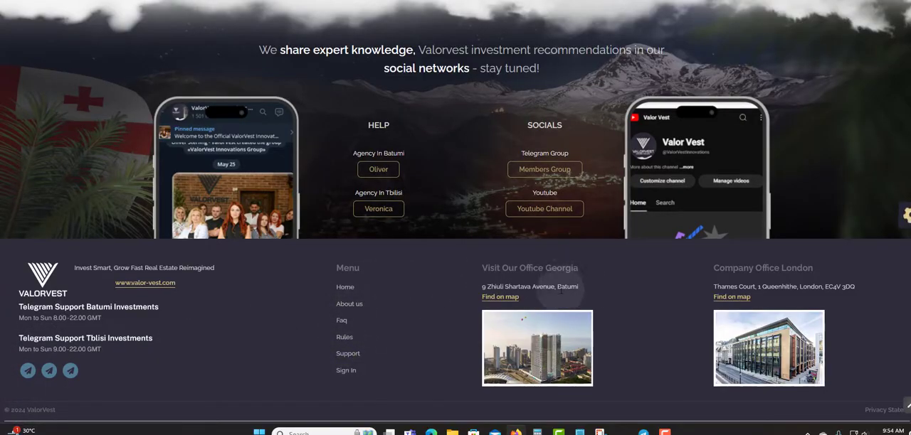
# Scroll up slightly from the footer with Help, Socials, Menu and office addresses
pyautogui.scroll(3)
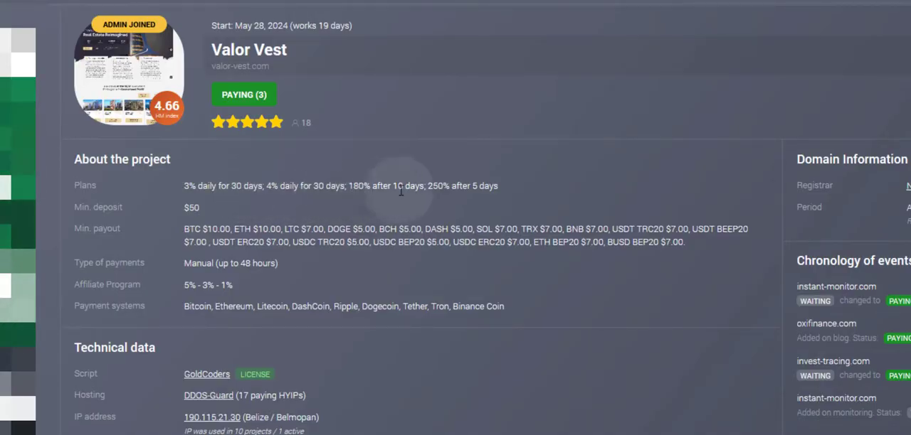
pyautogui.moveTo(482, 199)
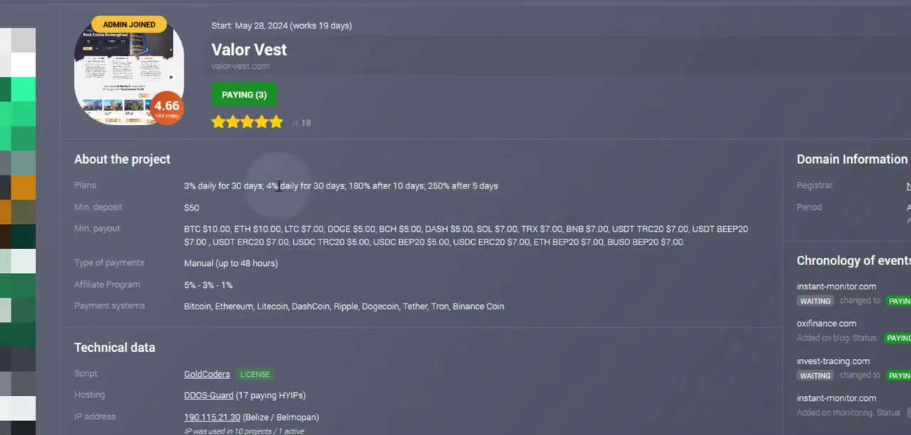
pyautogui.moveTo(236, 198)
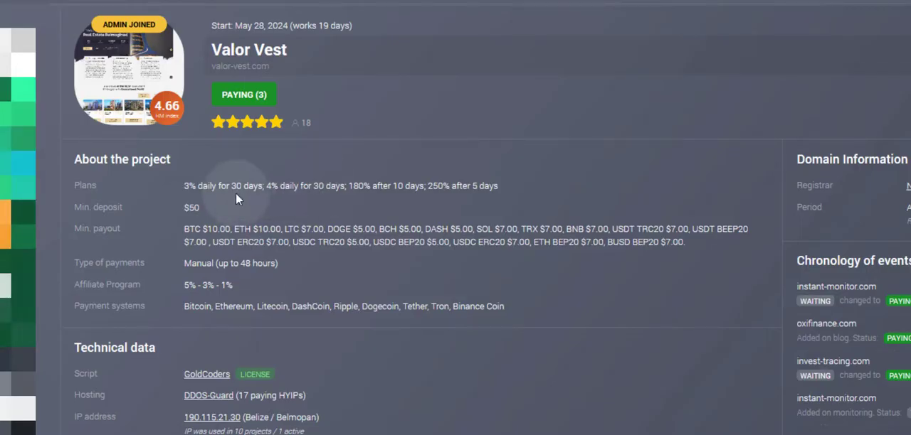
pyautogui.moveTo(112, 220)
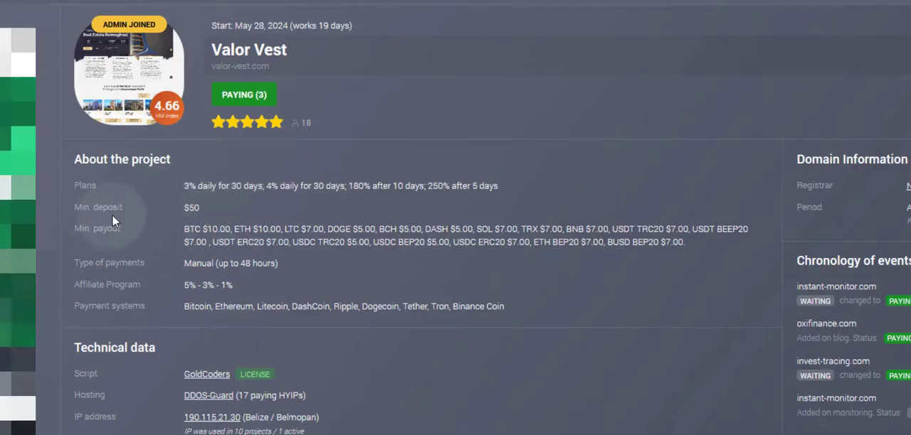
pyautogui.moveTo(85, 271)
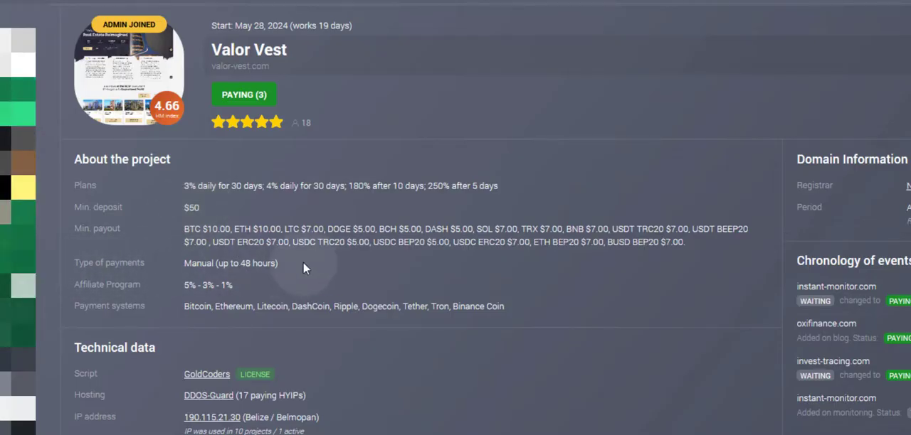
pyautogui.moveTo(317, 260)
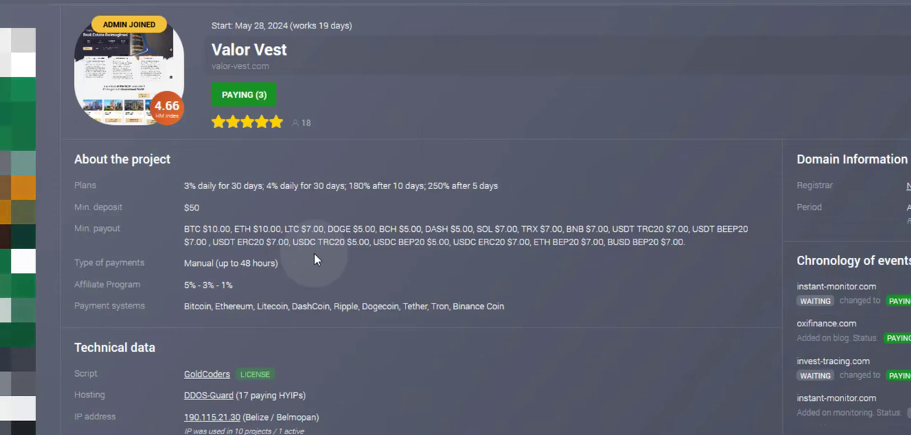
pyautogui.moveTo(244, 241)
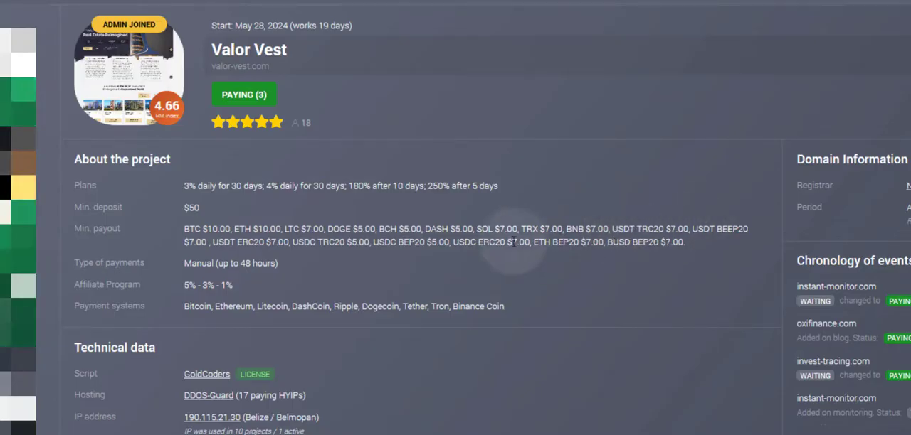
pyautogui.moveTo(349, 250)
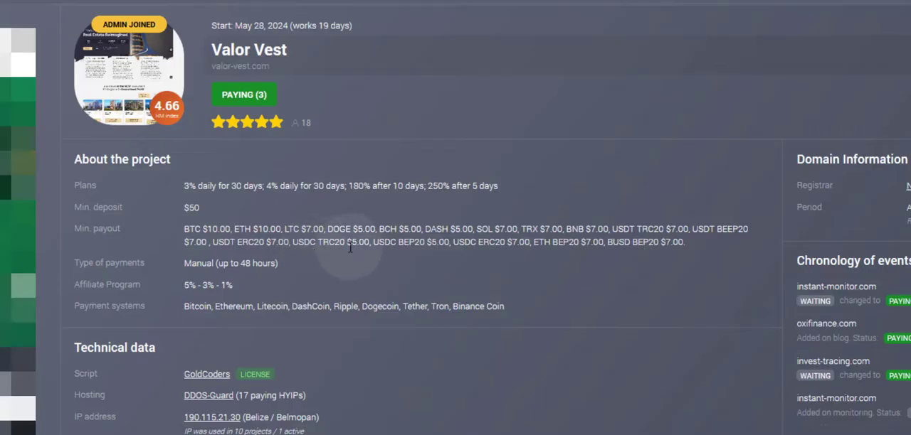